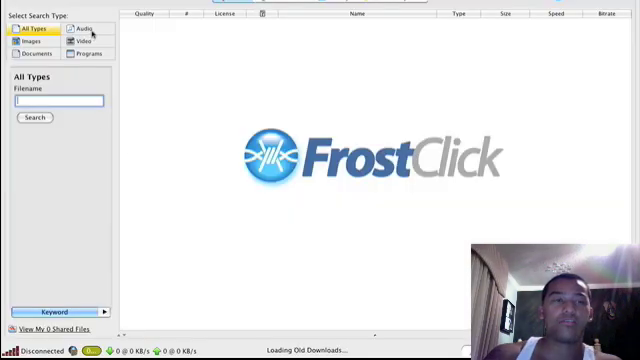
Quit FrostWire from its menu to return to the Mac desktop.
click(84, 28)
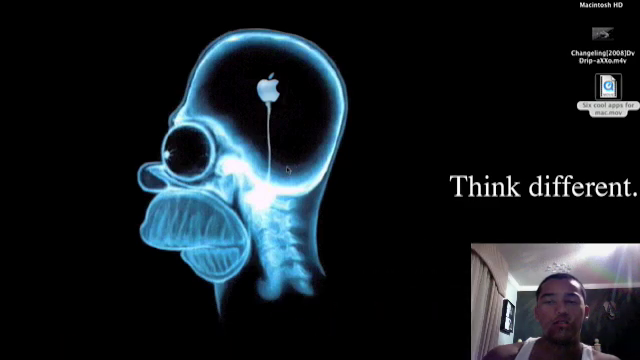
mouse_move(320, 320)
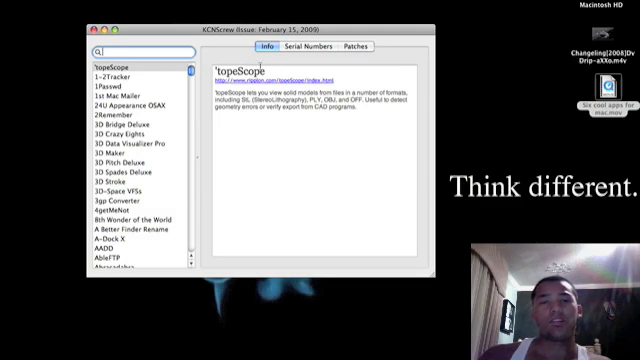
Search KCNScrew's serial numbers for 'microsof', view Microsoft Office 2008, then close the window.
click(300, 46)
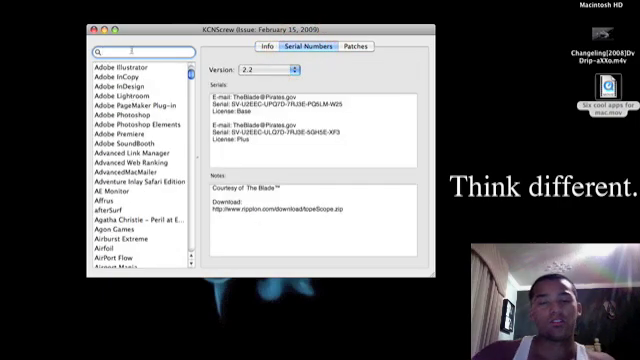
text(photosho)
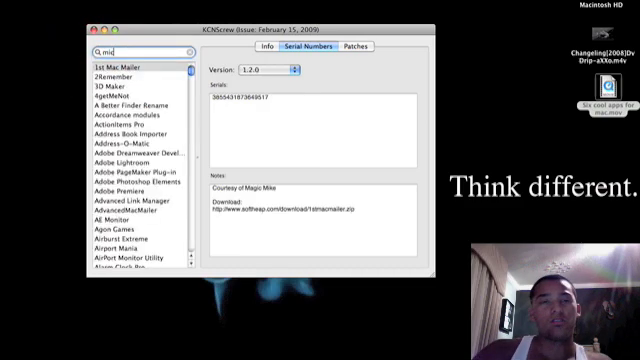
text(microsof)
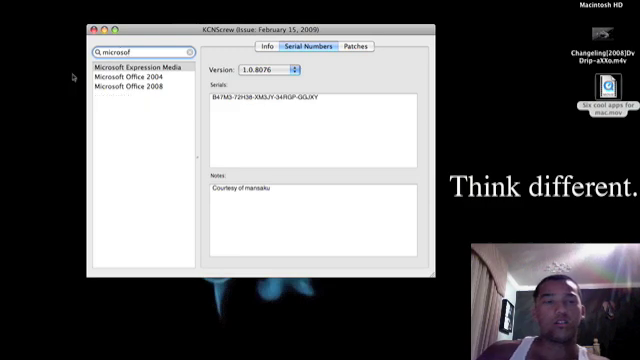
click(135, 86)
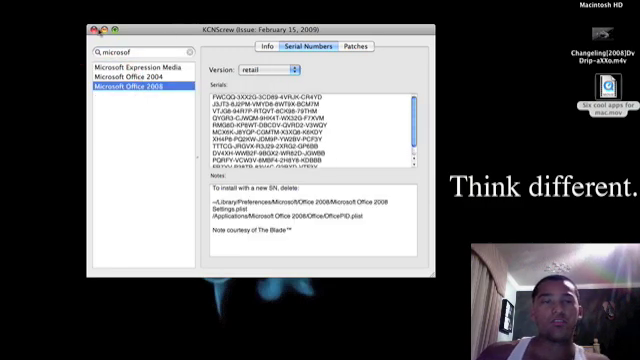
click(104, 18)
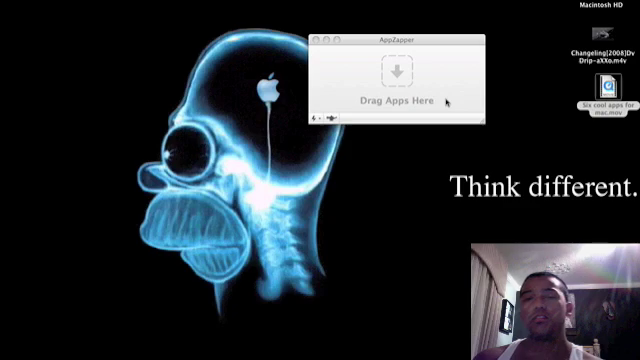
mouse_move(340, 283)
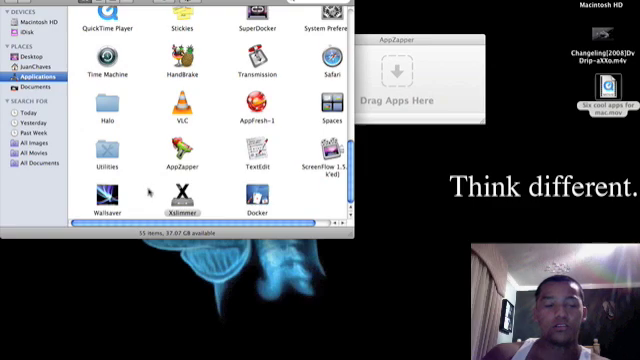
Launch Xslimmer from the Applications folder, then close the AppZapper window.
click(170, 200)
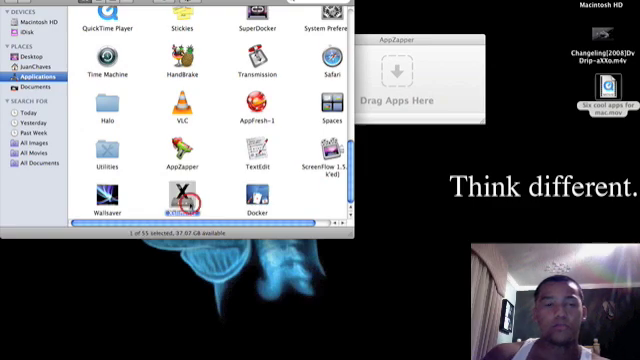
click(182, 200)
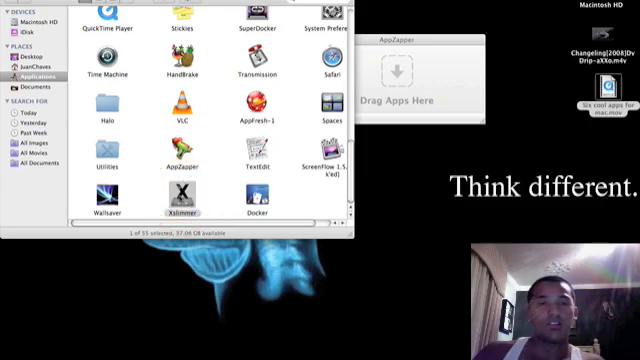
double_click(174, 195)
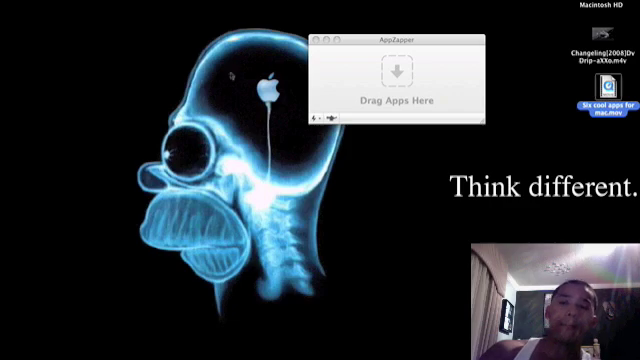
click(314, 40)
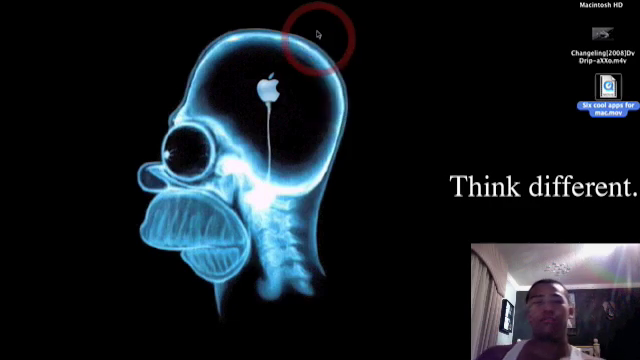